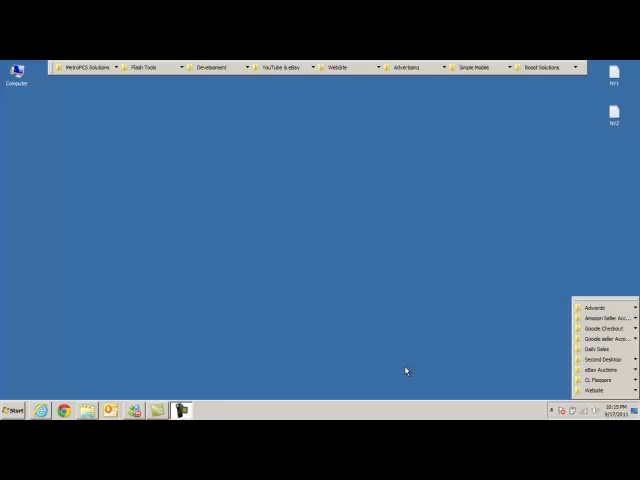
mouse_move(386, 316)
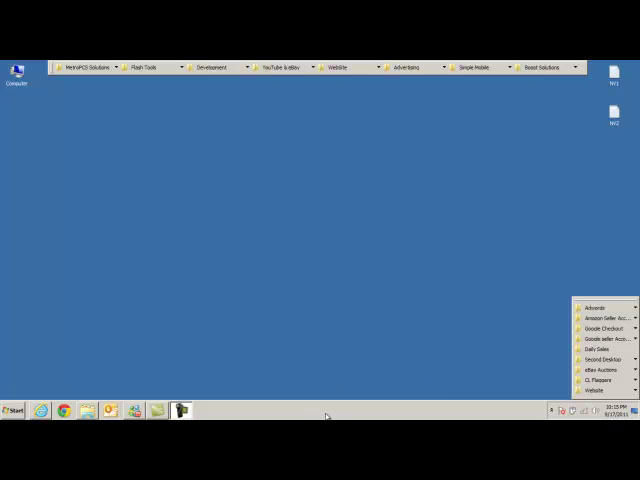
- Connect CDMA Workshop to the phone on COM224 and read its SPC using the HTC security method
click(552, 410)
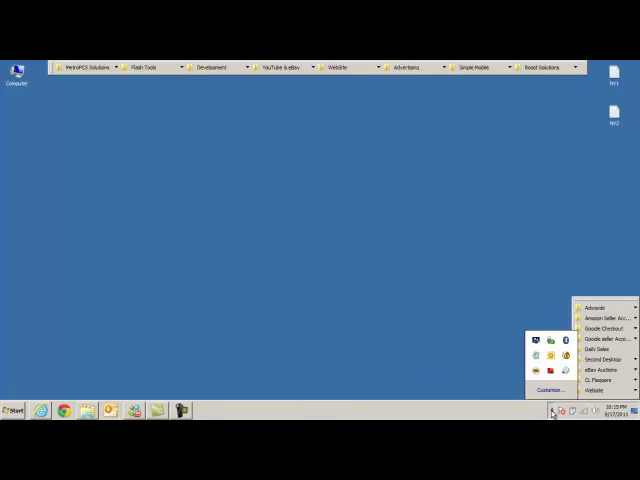
mouse_move(488, 366)
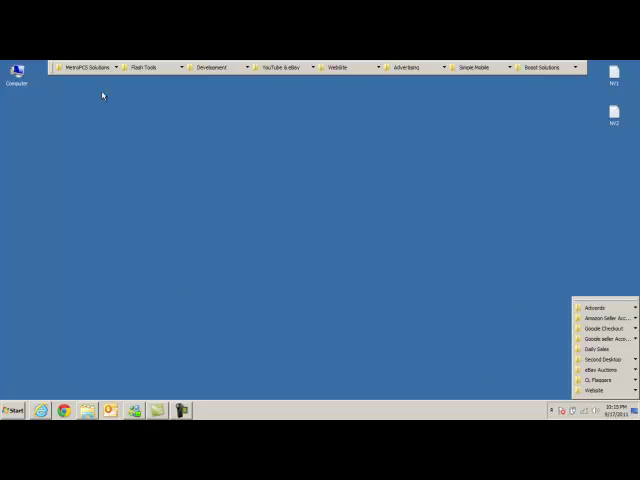
mouse_move(114, 104)
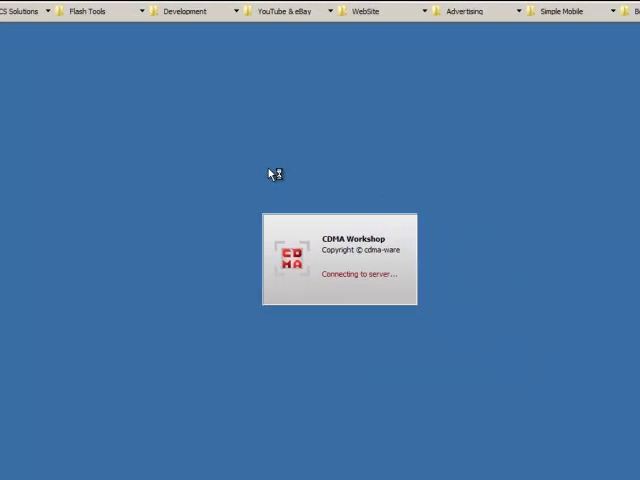
mouse_move(268, 174)
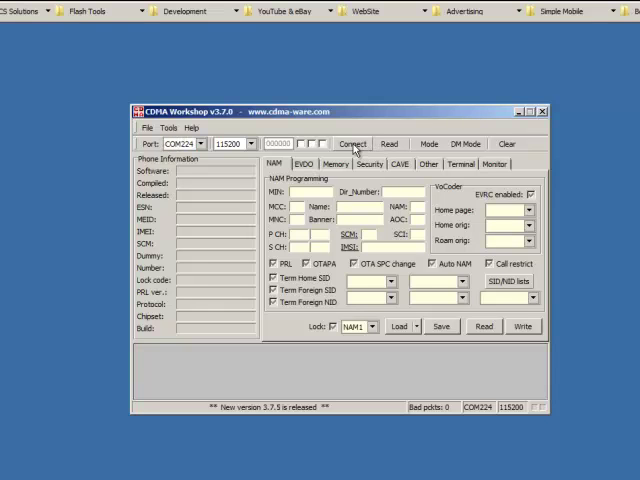
click(352, 144)
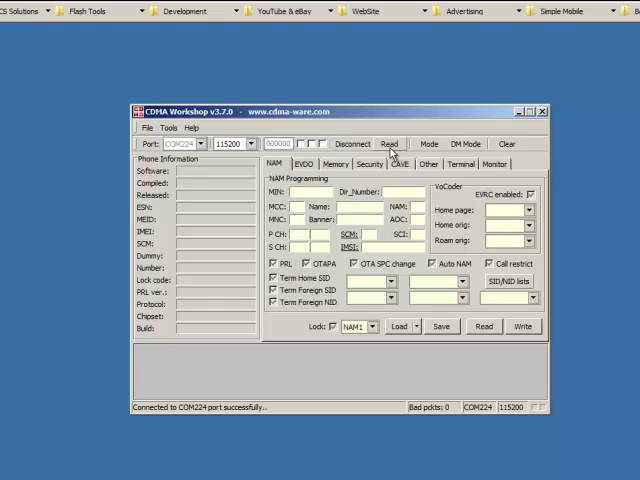
click(370, 164)
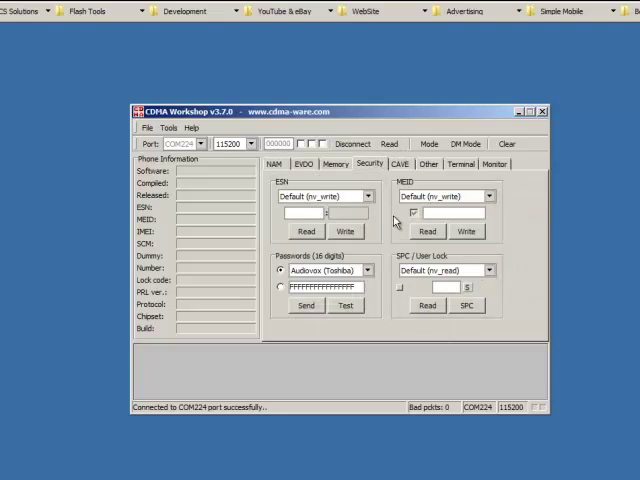
click(488, 270)
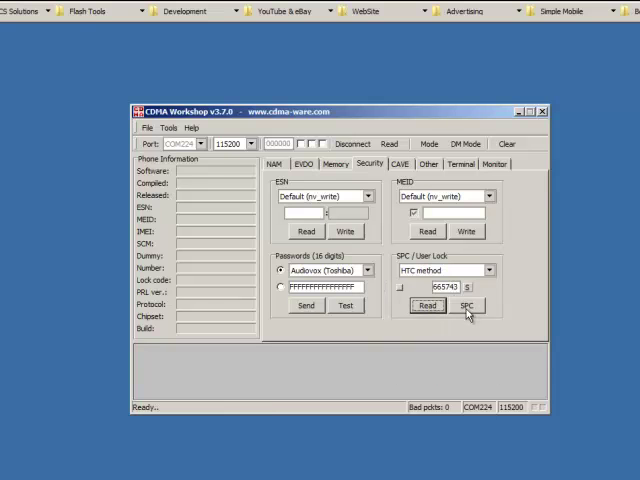
click(352, 144)
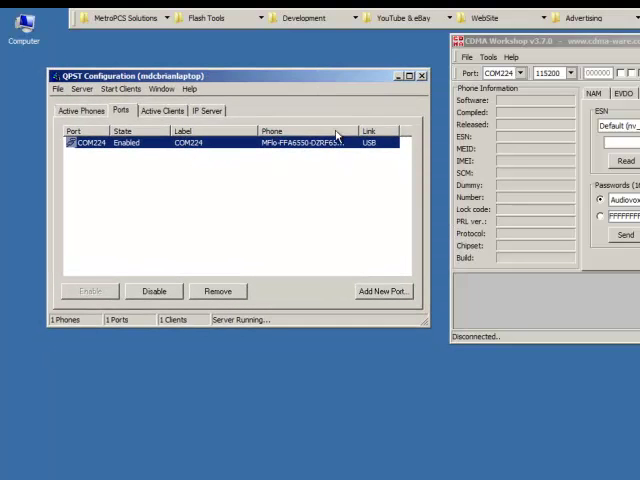
mouse_move(118, 88)
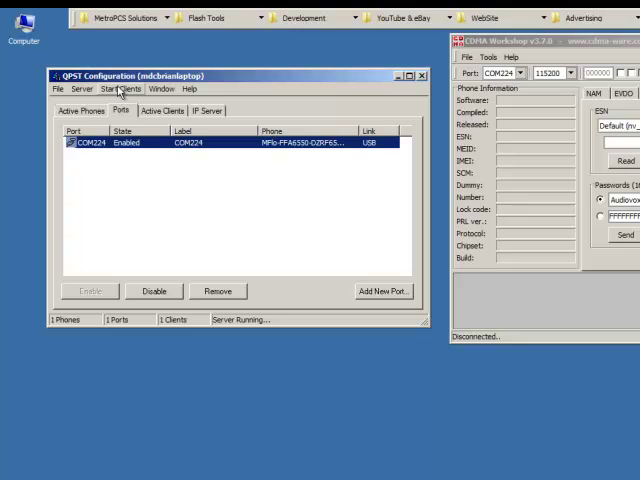
- Launch the Service Programming client from Start Clients and confirm the active phone on COM224
click(122, 88)
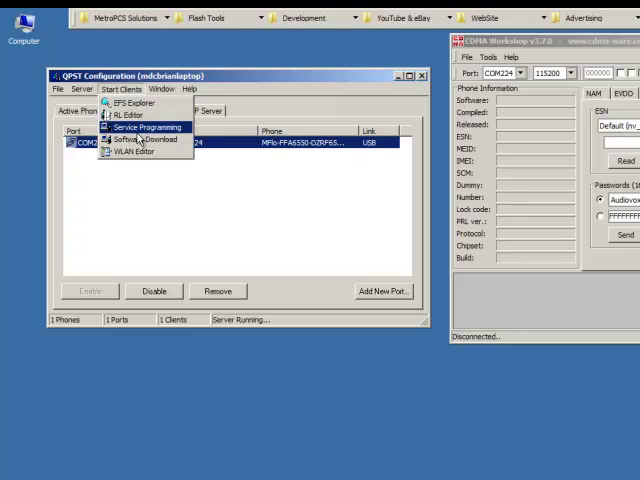
click(144, 128)
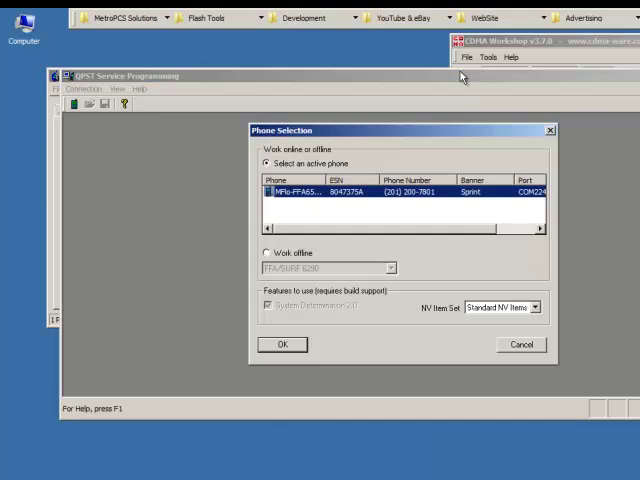
click(282, 344)
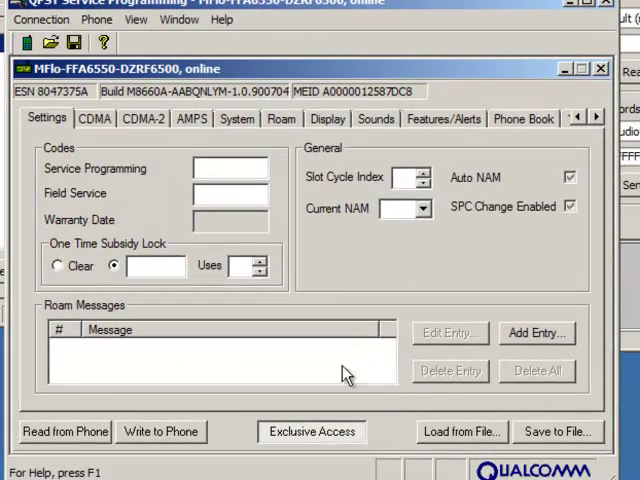
- Load EVO3d.qcn, submit the read SPC, write the settings to the phone and dismiss the NV error report
click(462, 432)
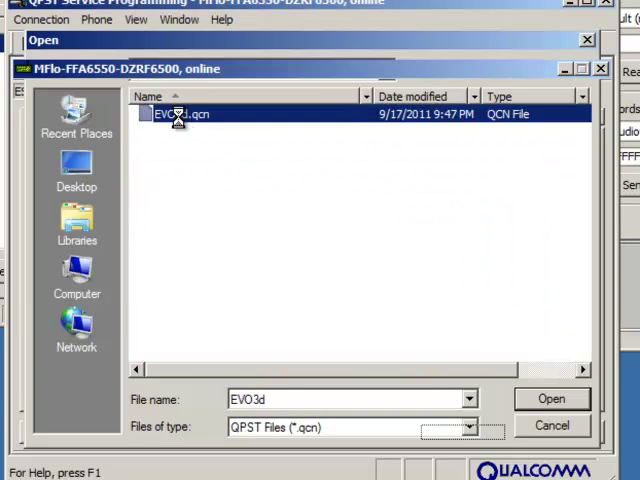
click(552, 398)
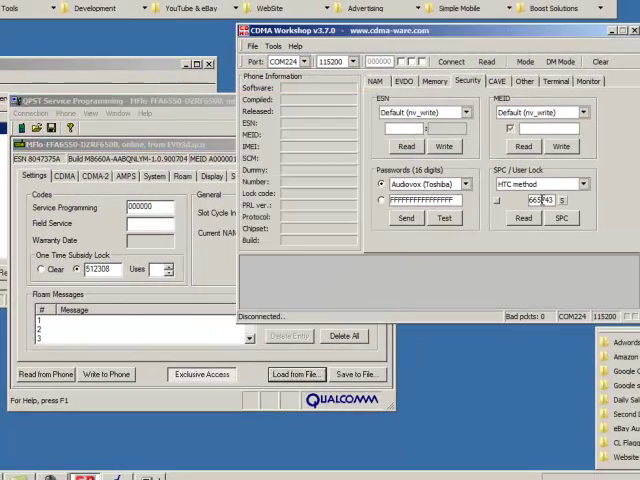
triple_click(528, 200)
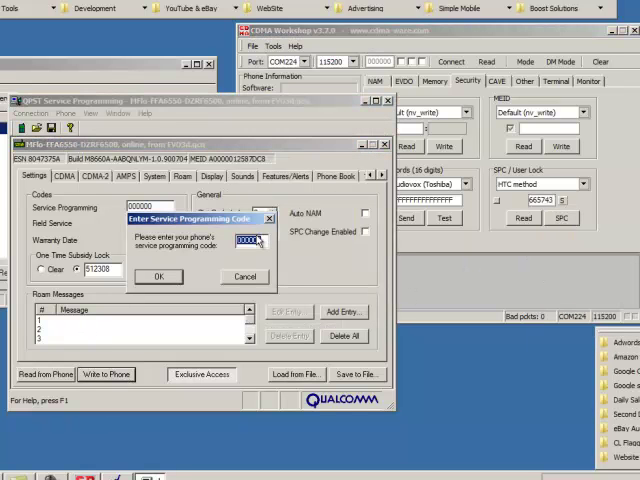
click(158, 276)
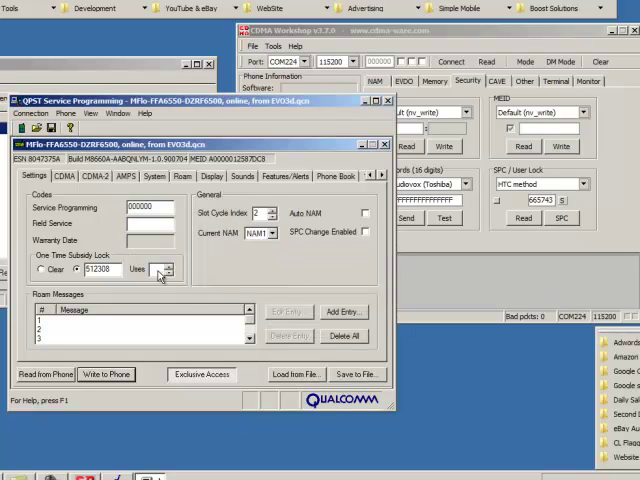
click(104, 374)
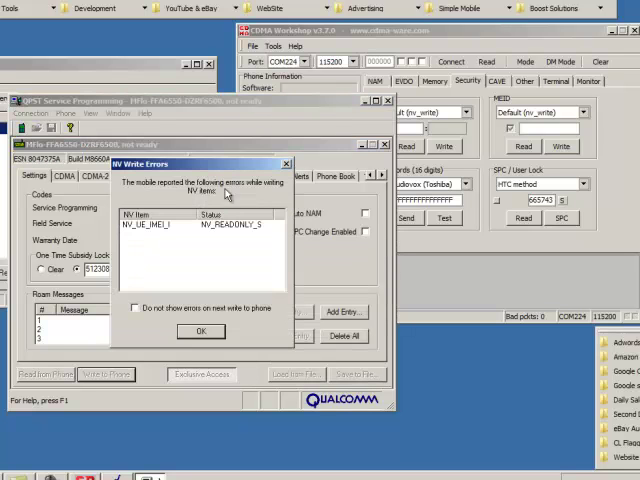
click(200, 332)
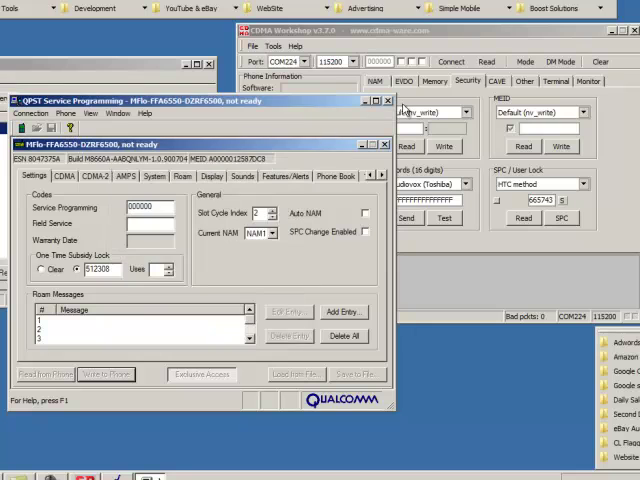
- Close Service Programming, acknowledging the writes-in-progress warning, without saving changes to the file
click(388, 100)
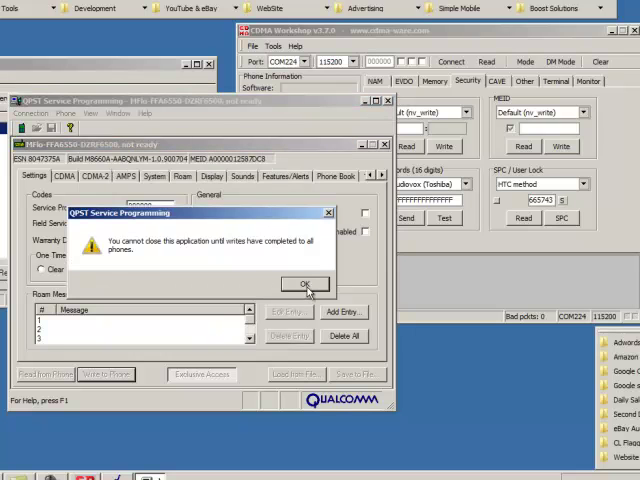
click(304, 284)
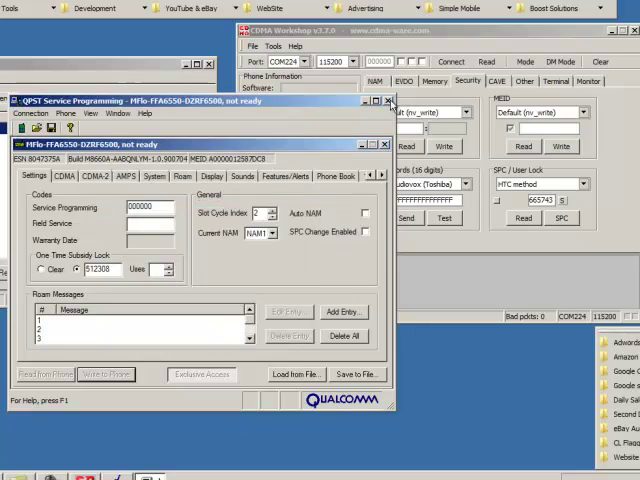
click(388, 100)
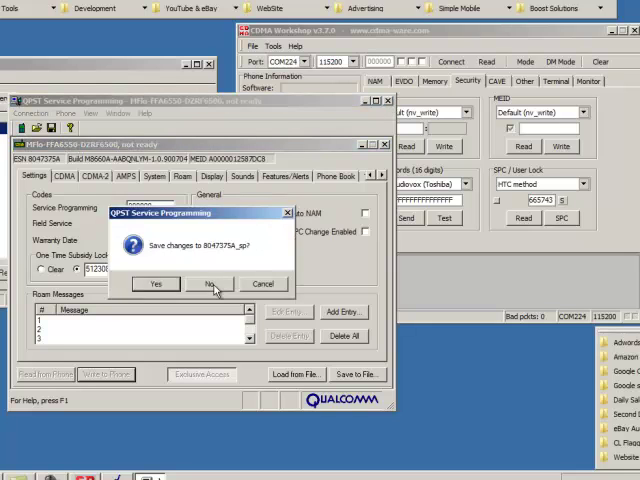
click(212, 284)
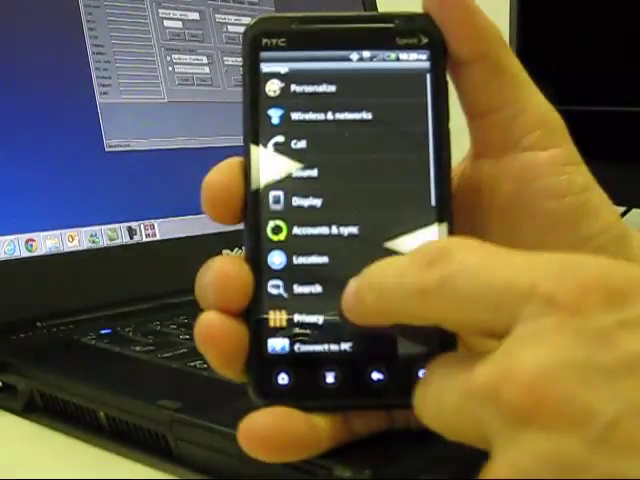
- Scroll down through the phone's Settings list toward Connect to PC
scroll(down, 3)
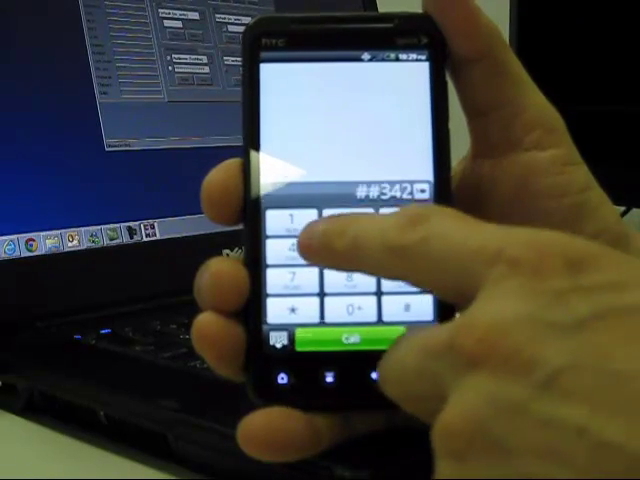
- Enter the next digit of the ##3424# diagnostic code on the phone's dial pad
click(334, 340)
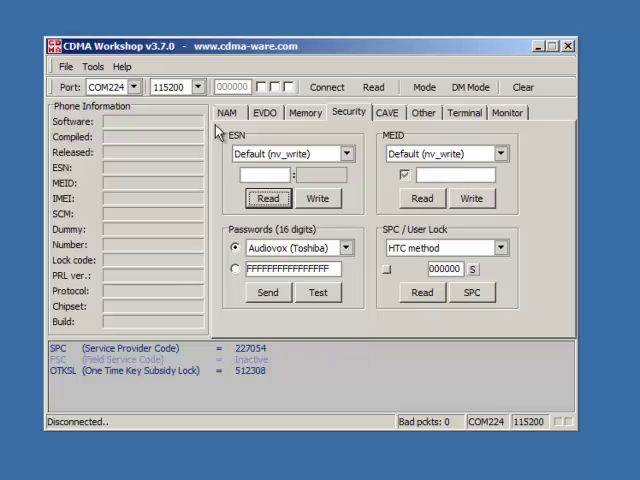
mouse_move(326, 88)
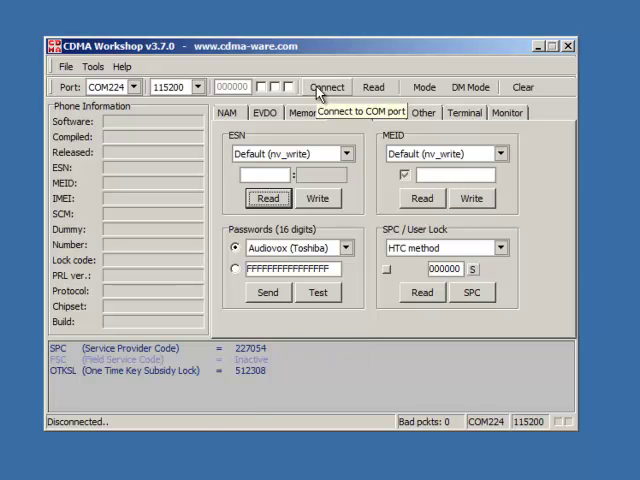
click(324, 88)
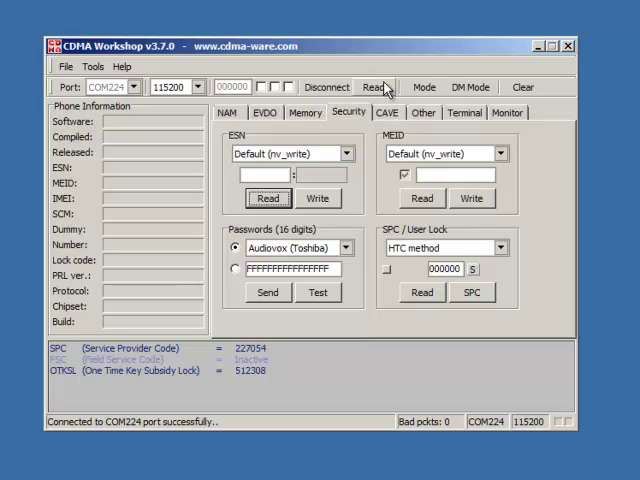
mouse_move(376, 90)
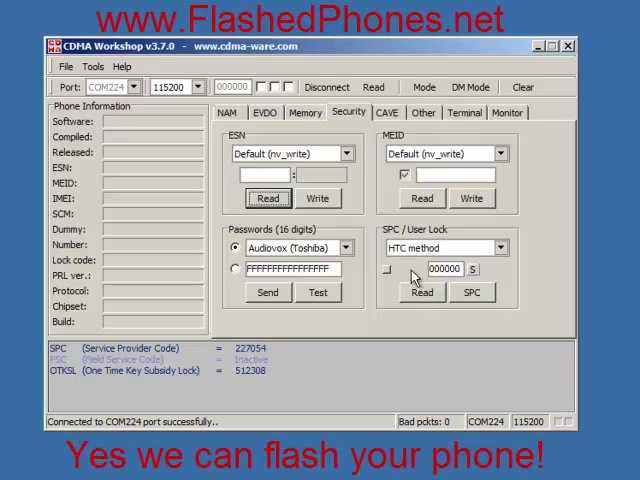
click(420, 292)
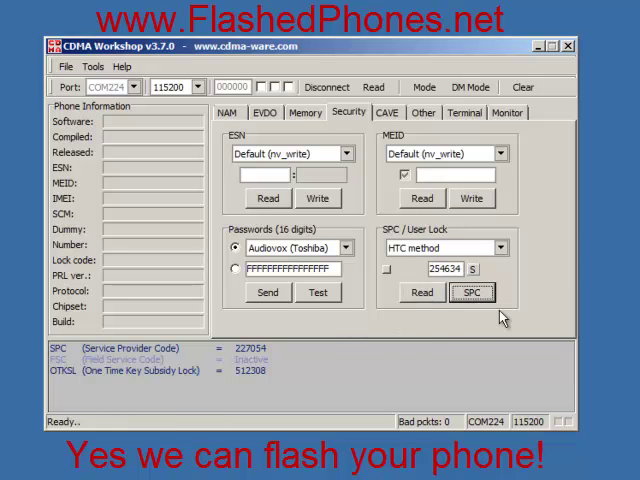
click(472, 292)
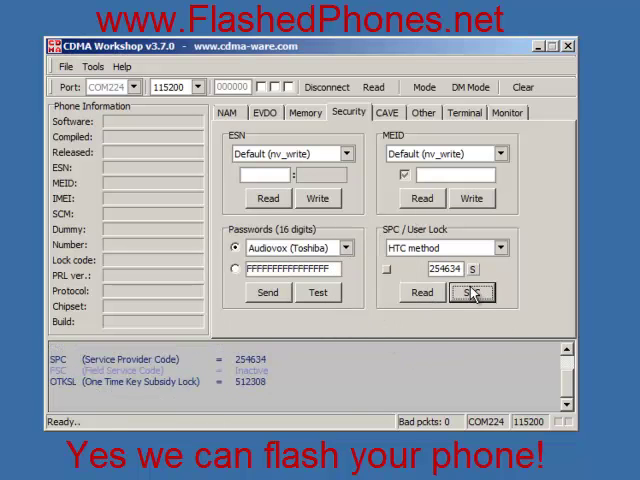
click(472, 292)
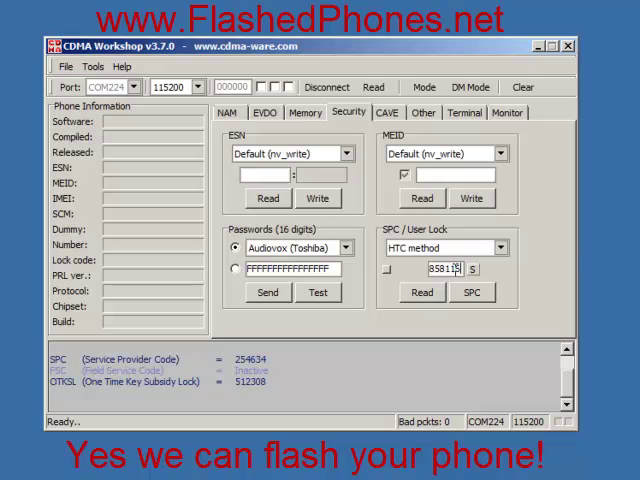
click(472, 292)
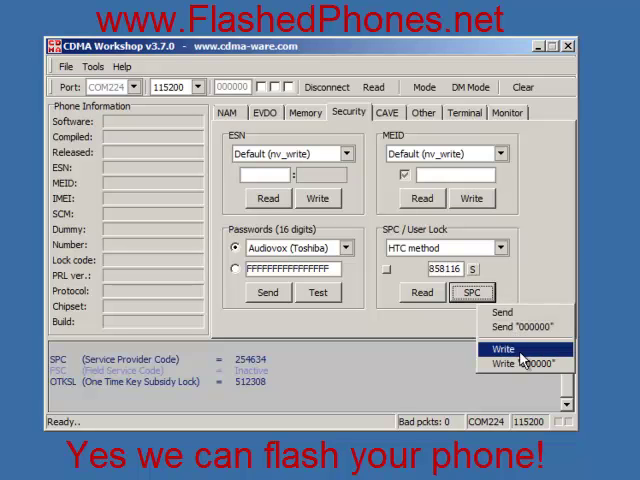
click(296, 112)
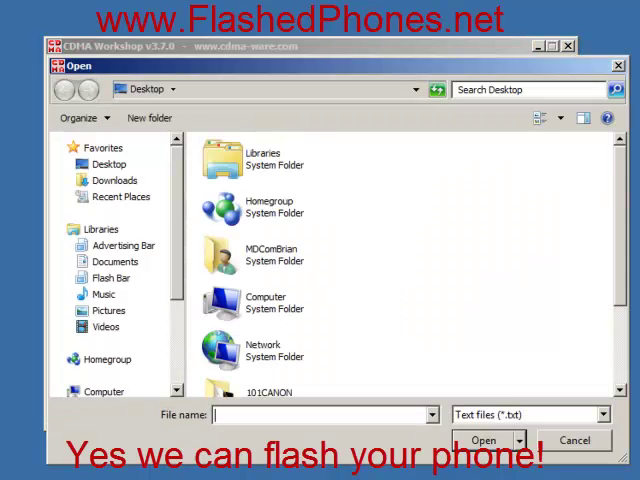
mouse_move(484, 304)
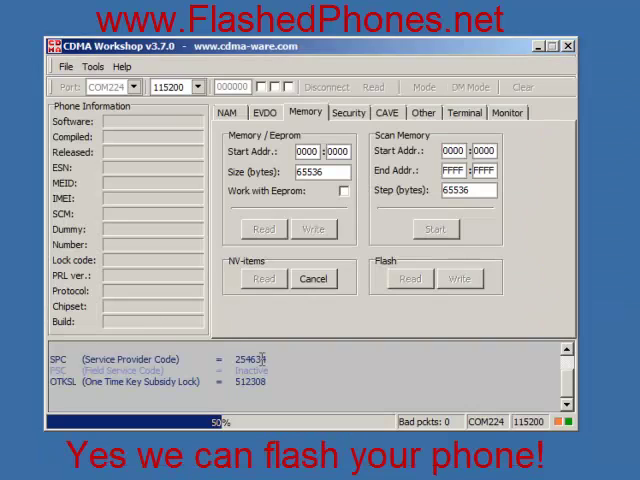
- Write the 3 NV items from the .txt file, accepting the SPC notice and the success message
click(264, 278)
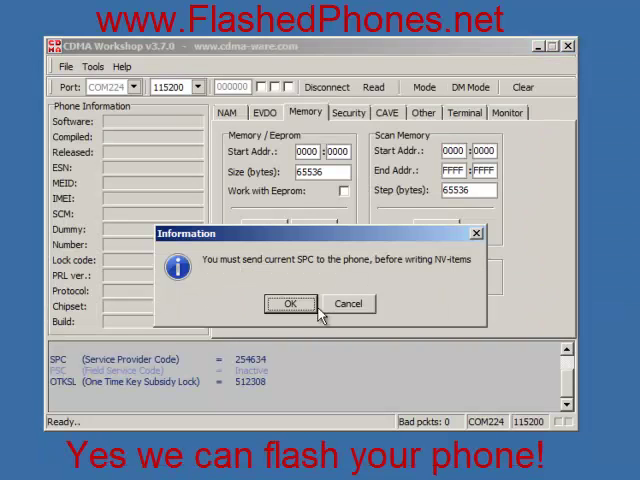
click(292, 304)
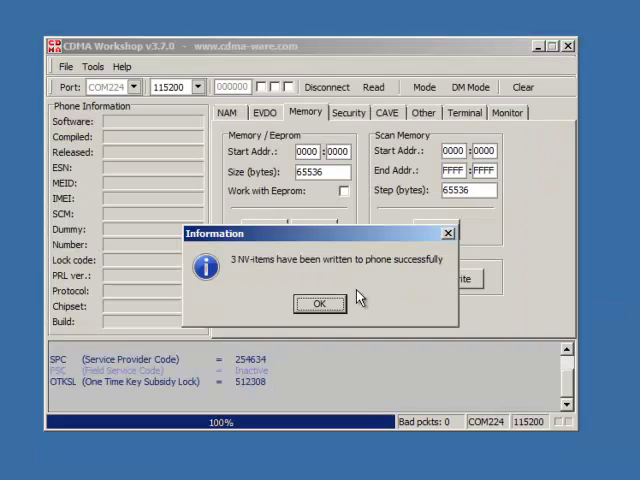
click(320, 304)
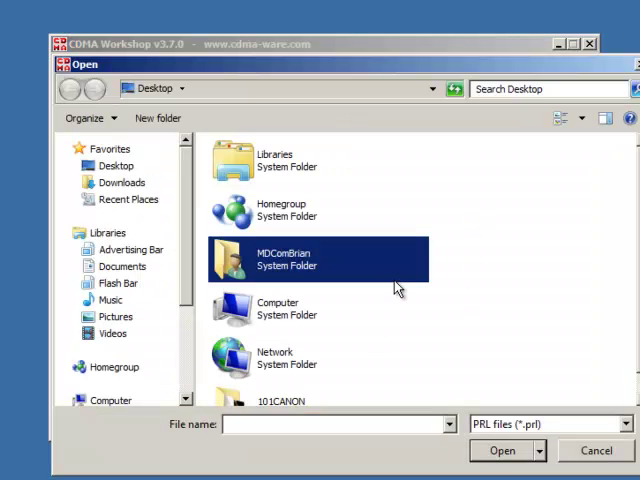
- Browse to C:\_PRL'S\Boost.prl and write it to the phone for NAM1, confirming the PRL-written message
scroll(down, 3)
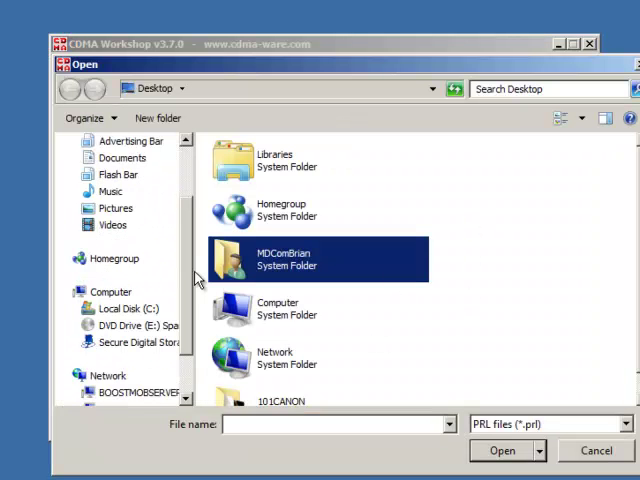
double_click(124, 308)
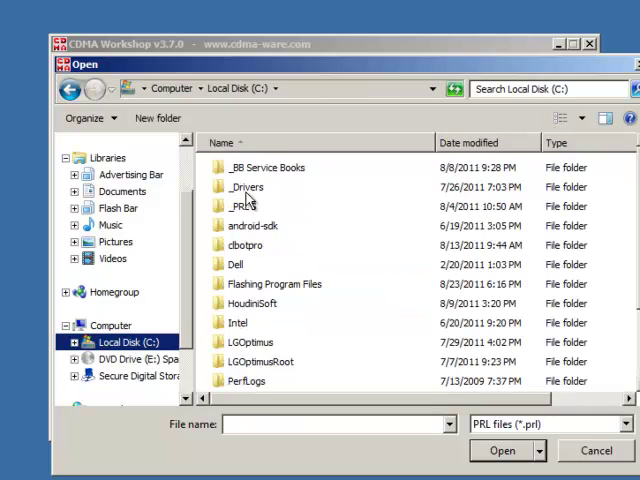
double_click(244, 206)
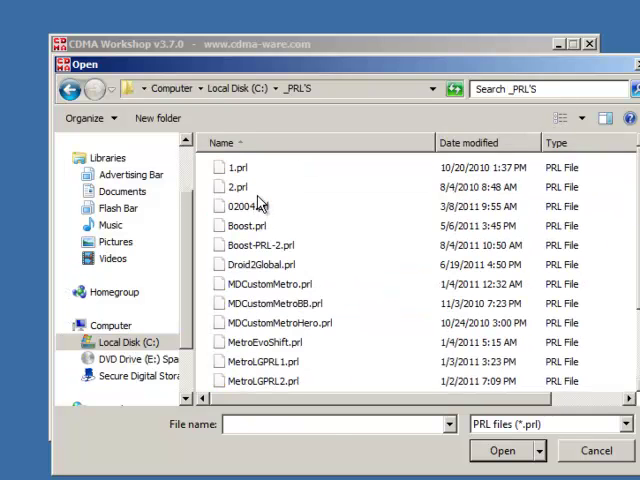
click(504, 450)
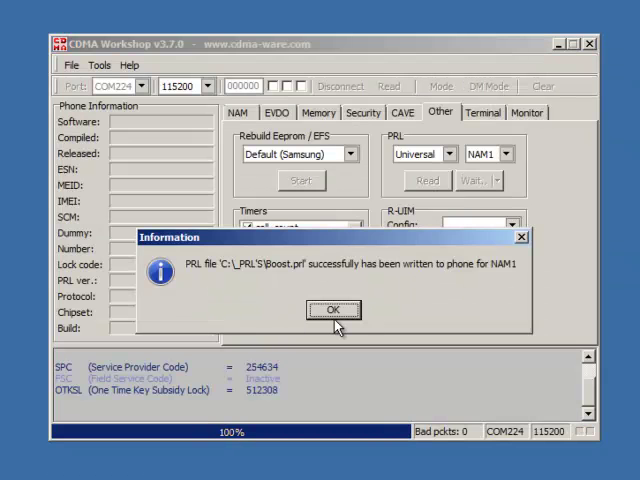
click(332, 308)
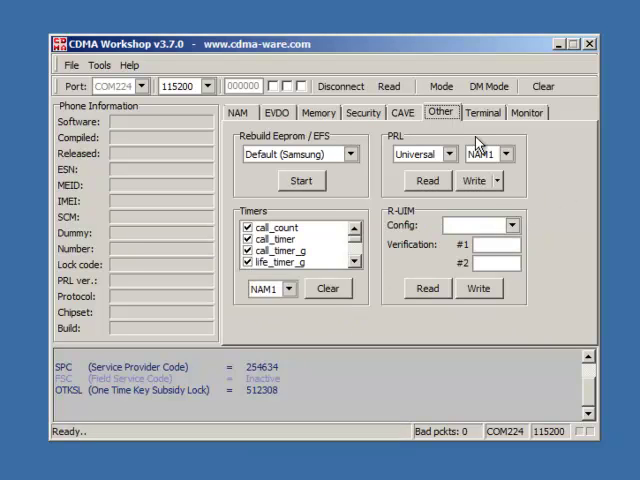
- Initiate a phone reset from the Mode options and acknowledge the reset message
click(440, 86)
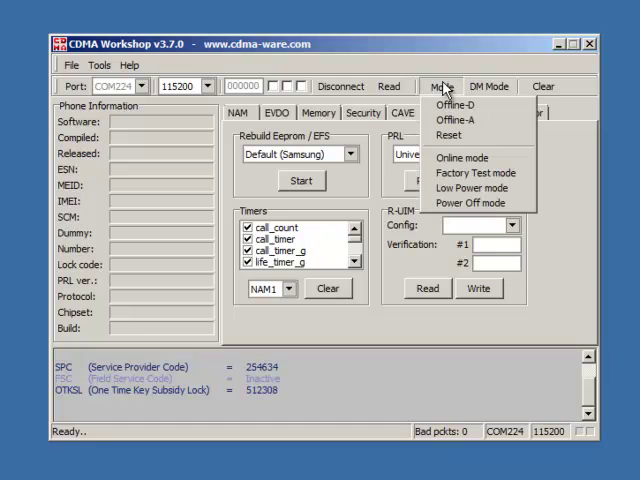
mouse_move(470, 136)
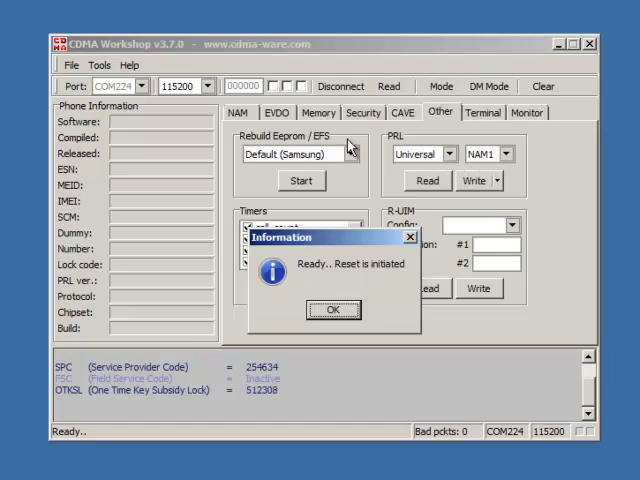
click(334, 308)
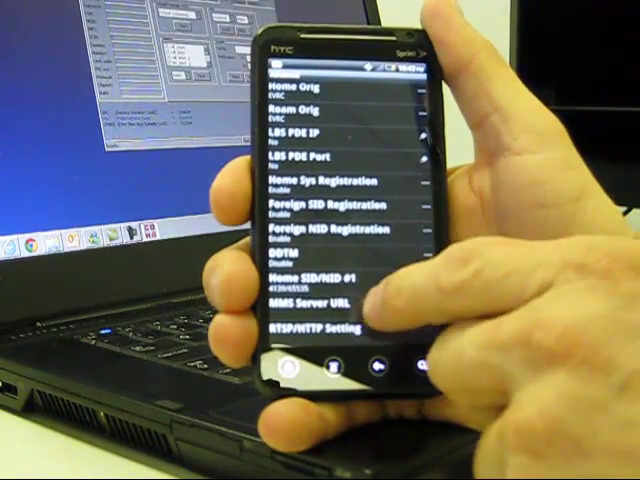
- Select MMS Server URL in the EPST list to bring up its Modify dialog with the keyboard
click(324, 300)
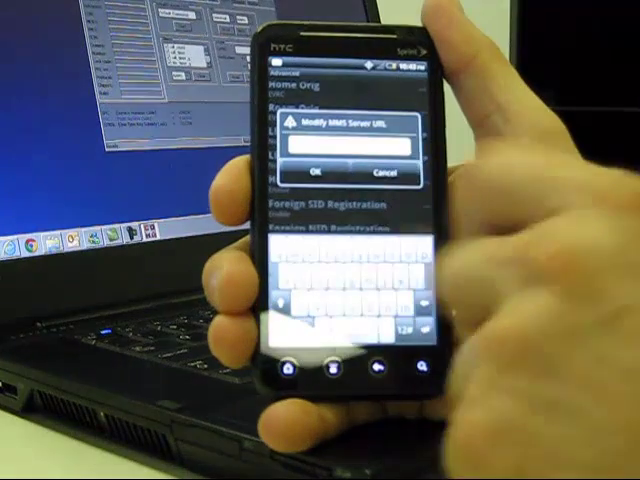